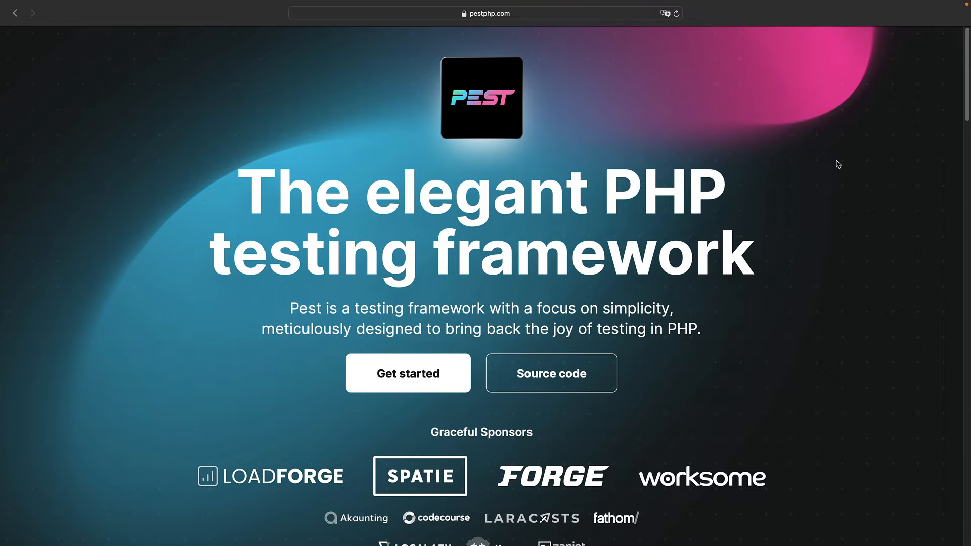
mouse_move(886, 104)
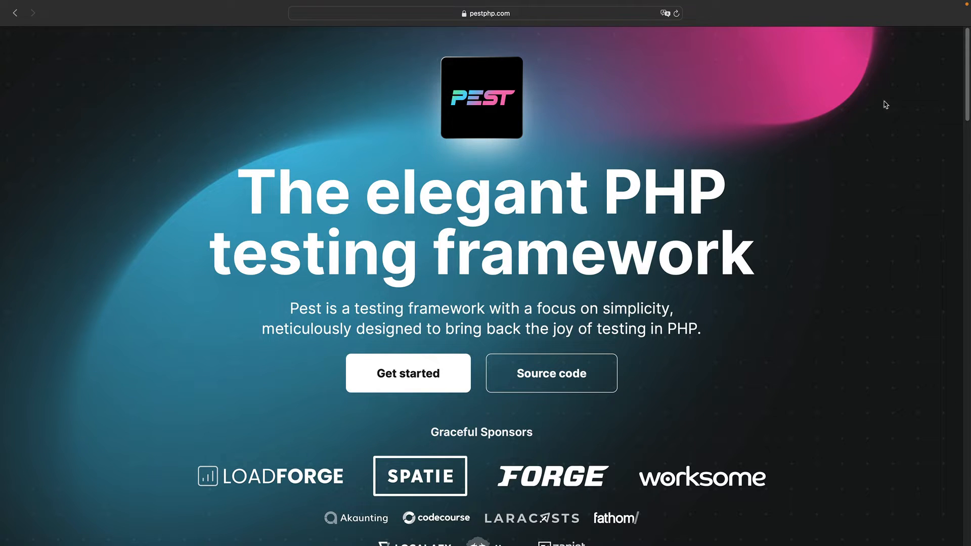
Read through Pest's Installation page and open the Migrating from PHPUnit guide.
scroll(down, 3)
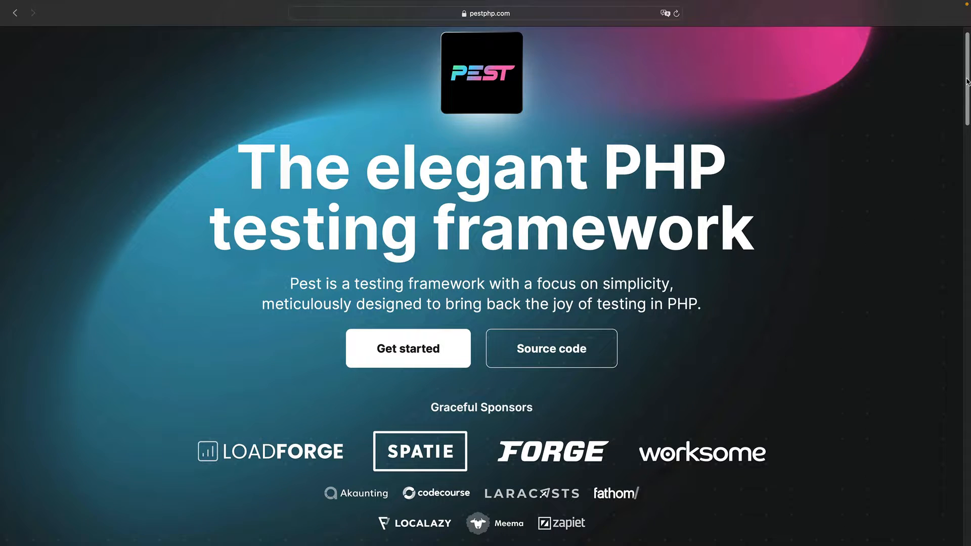
scroll(down, 3)
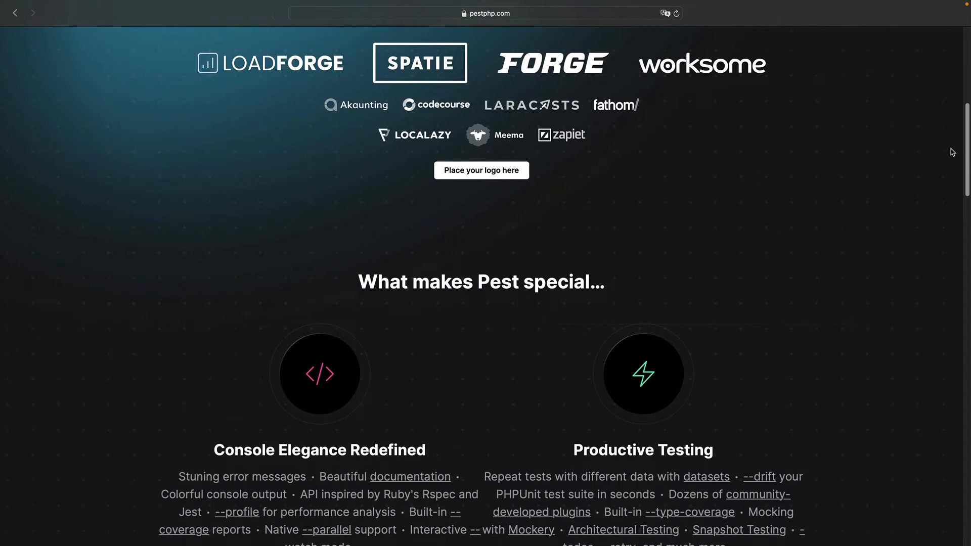
scroll(down, 3)
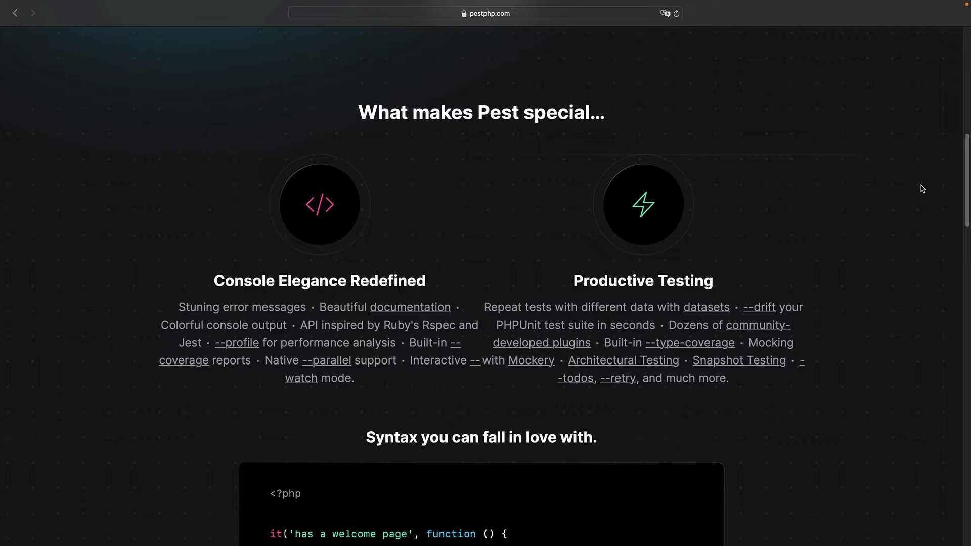
mouse_move(299, 345)
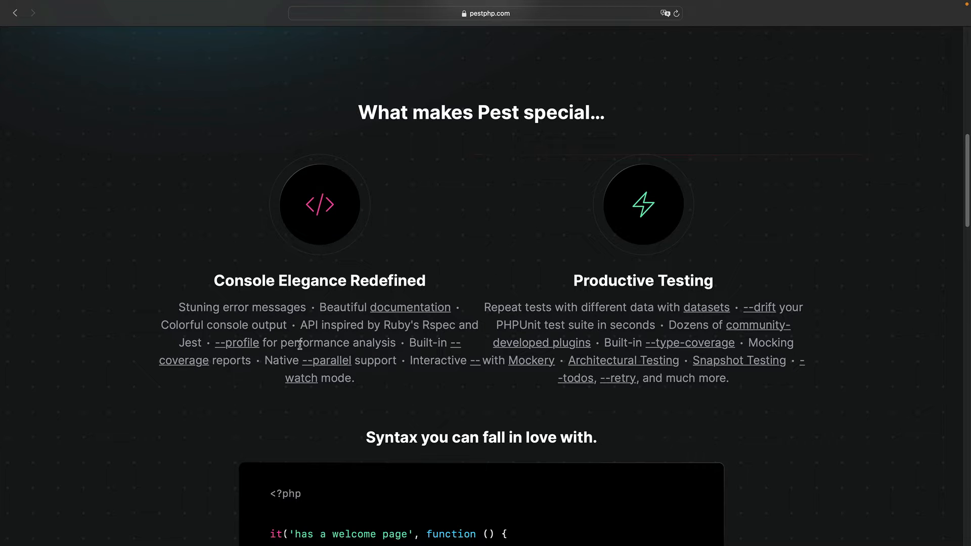
mouse_move(289, 366)
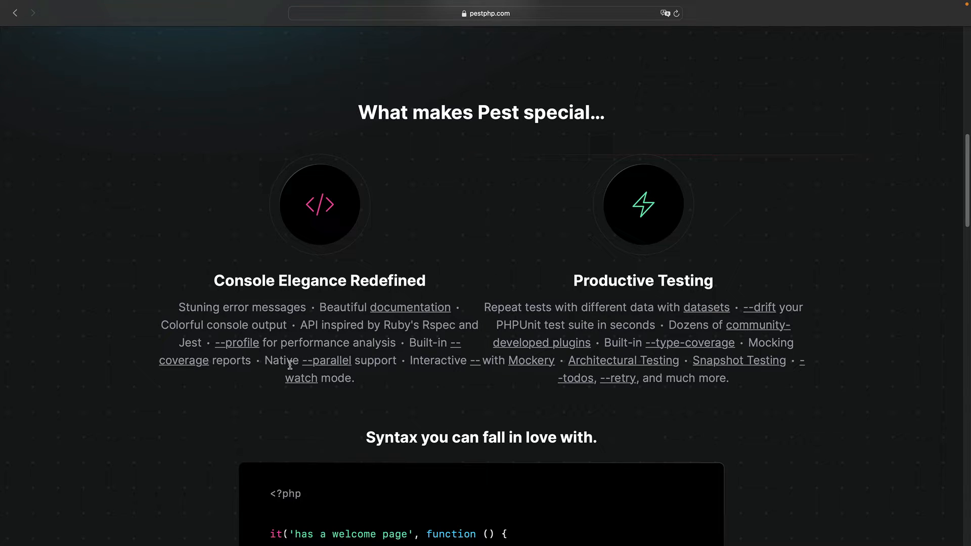
mouse_move(217, 365)
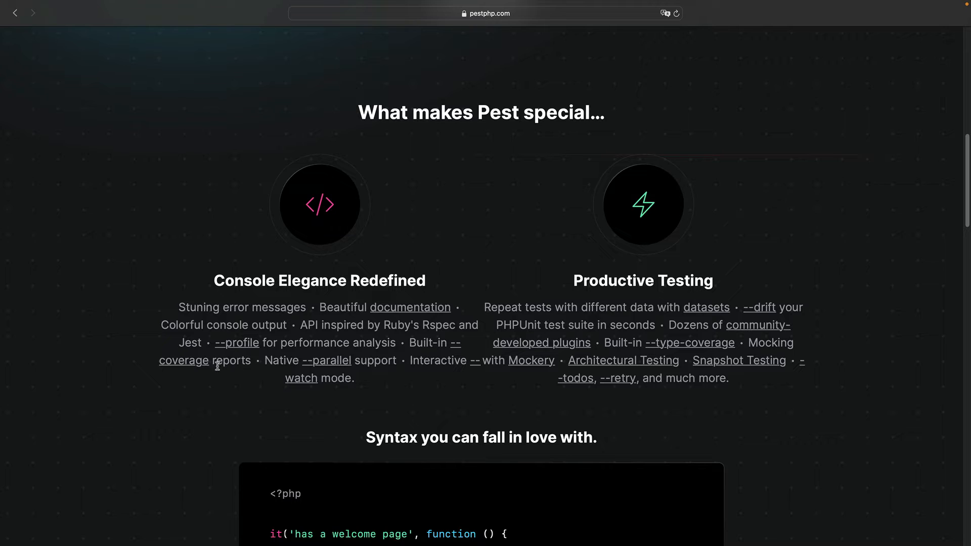
mouse_move(552, 344)
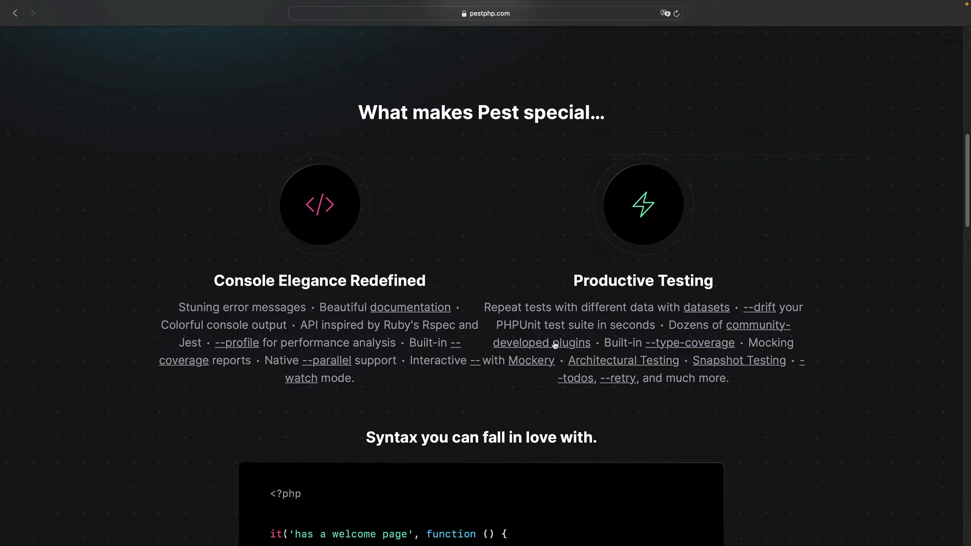
mouse_move(717, 346)
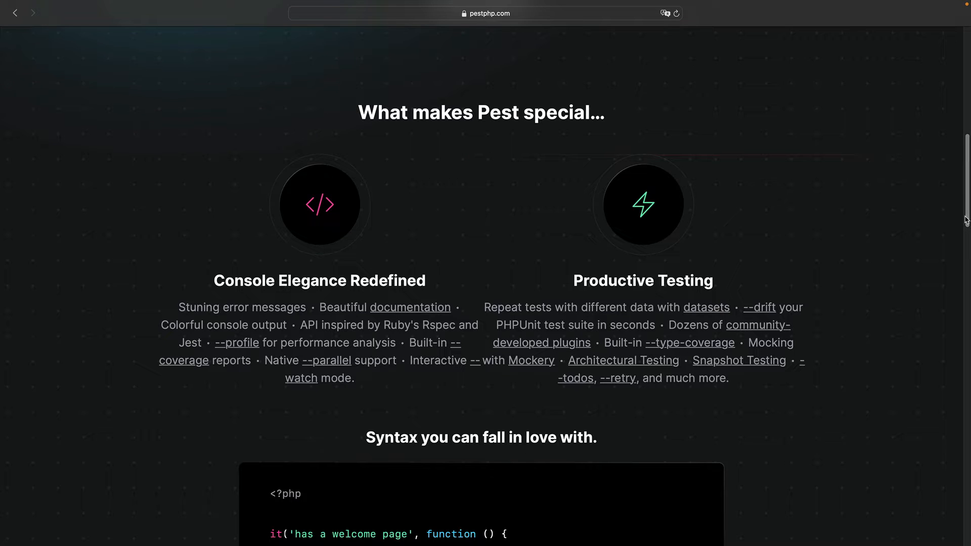
scroll(up, 3)
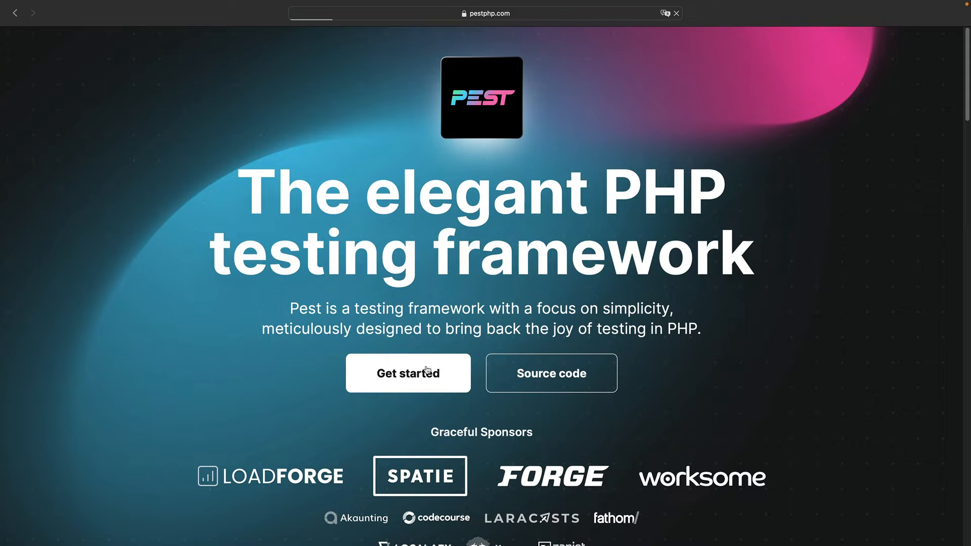
click(408, 373)
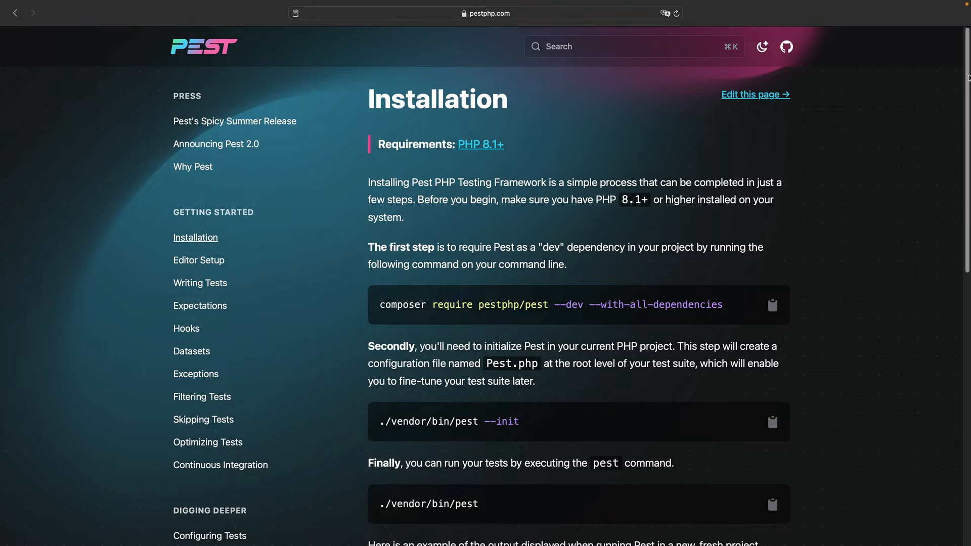
scroll(down, 3)
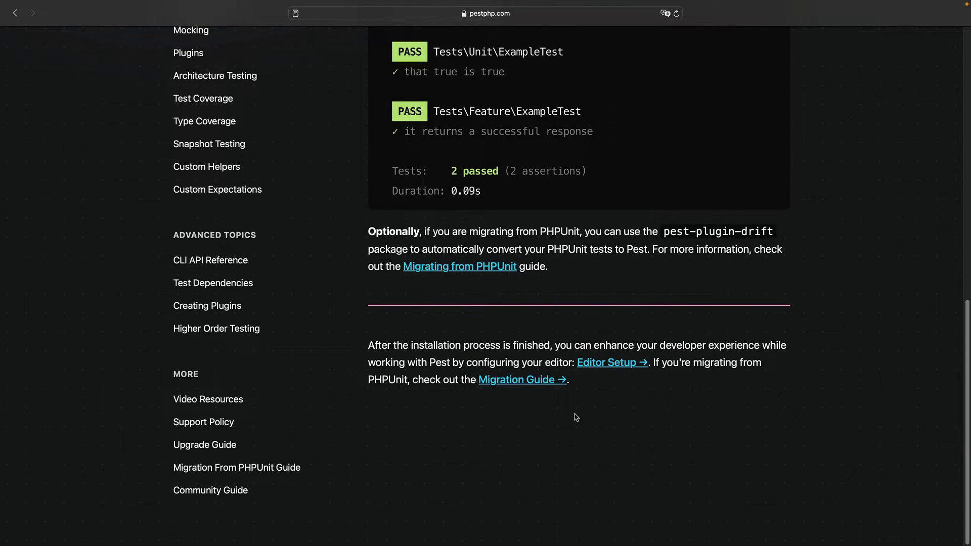
click(459, 267)
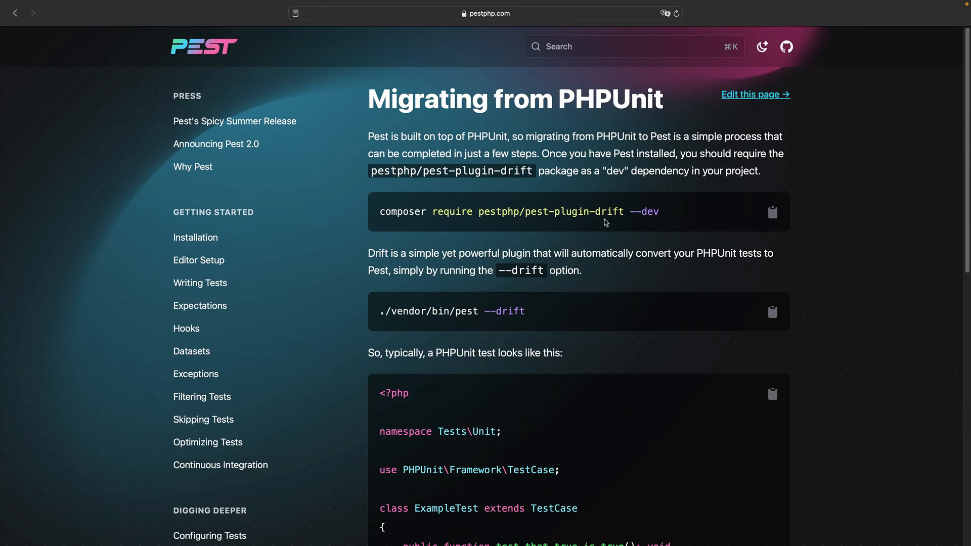
mouse_move(559, 193)
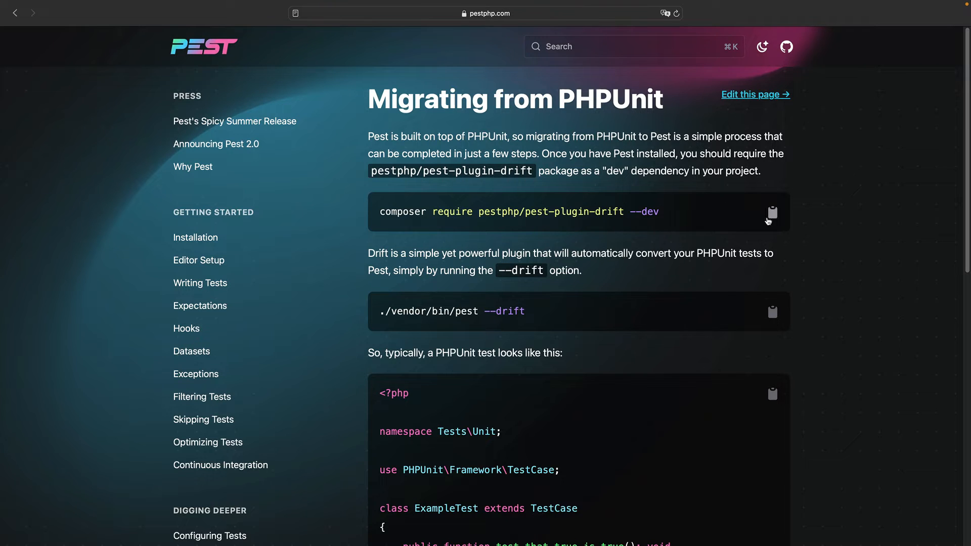
mouse_move(803, 289)
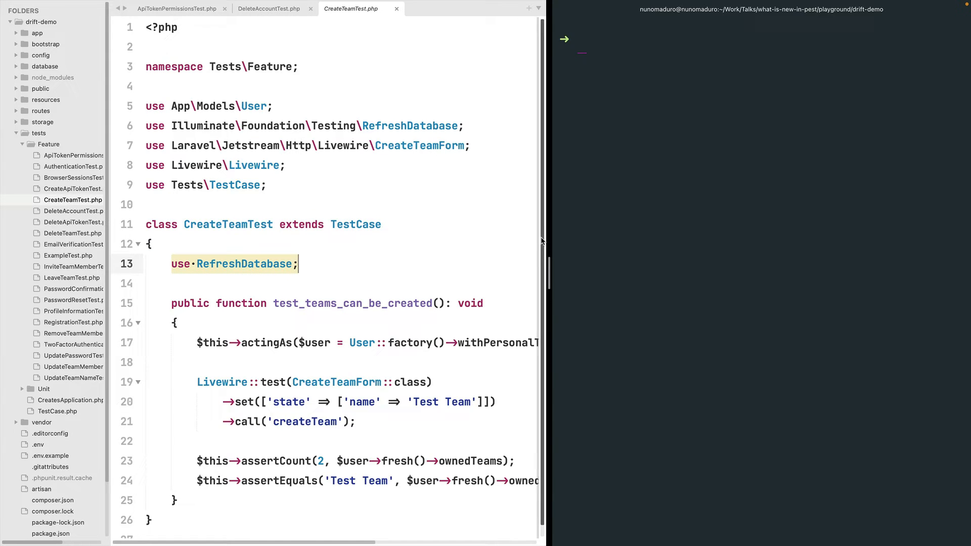
Open DeleteAccountTest.php and scroll through its PHPUnit-style tests.
click(268, 8)
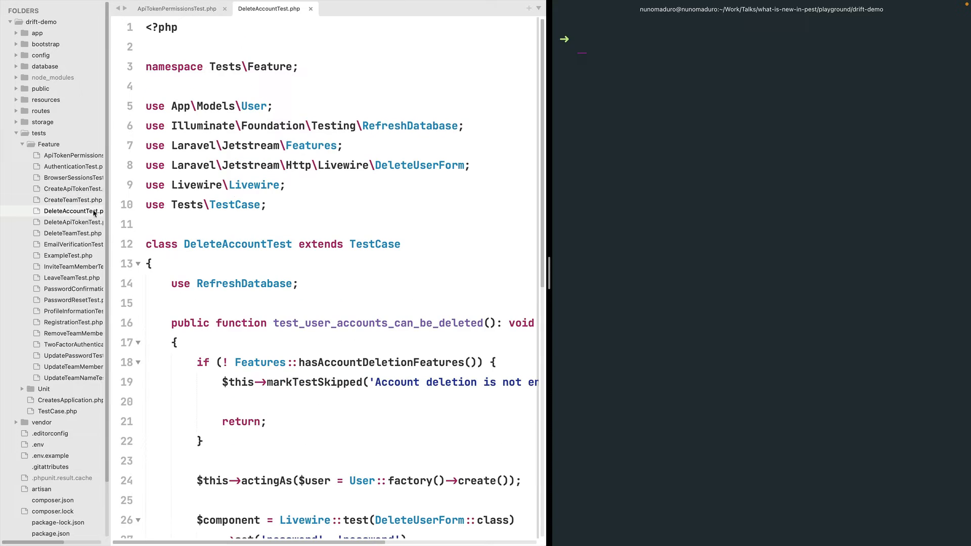
scroll(down, 3)
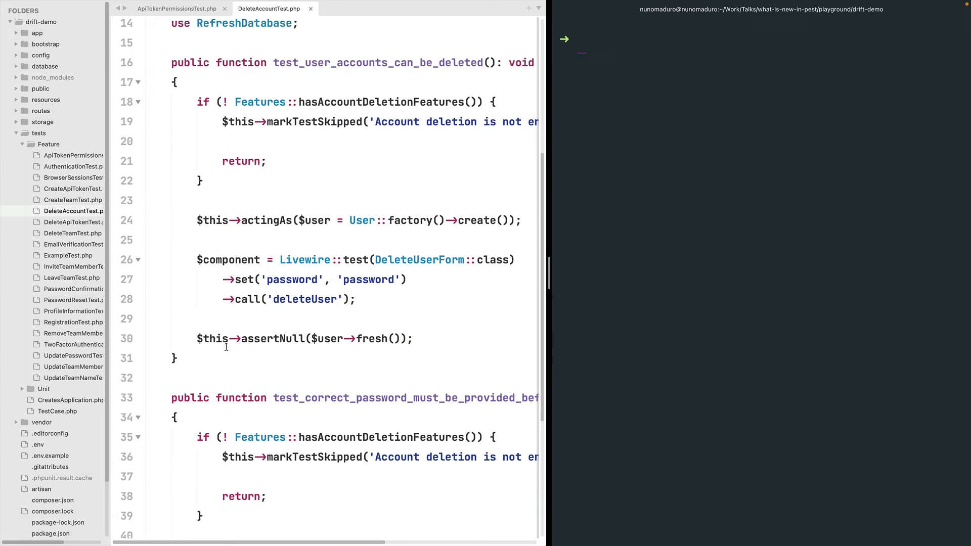
scroll(down, 3)
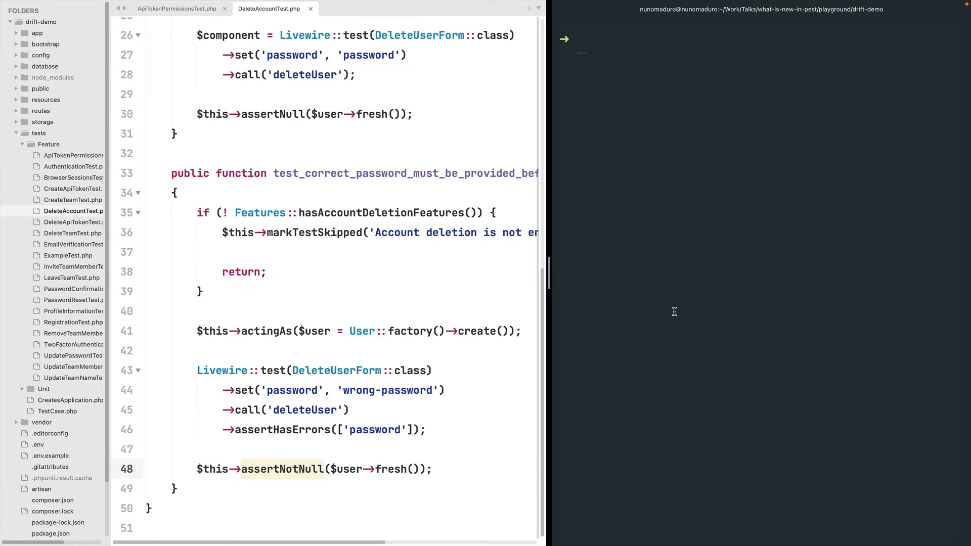
text(./vendor/bin/phpunit)
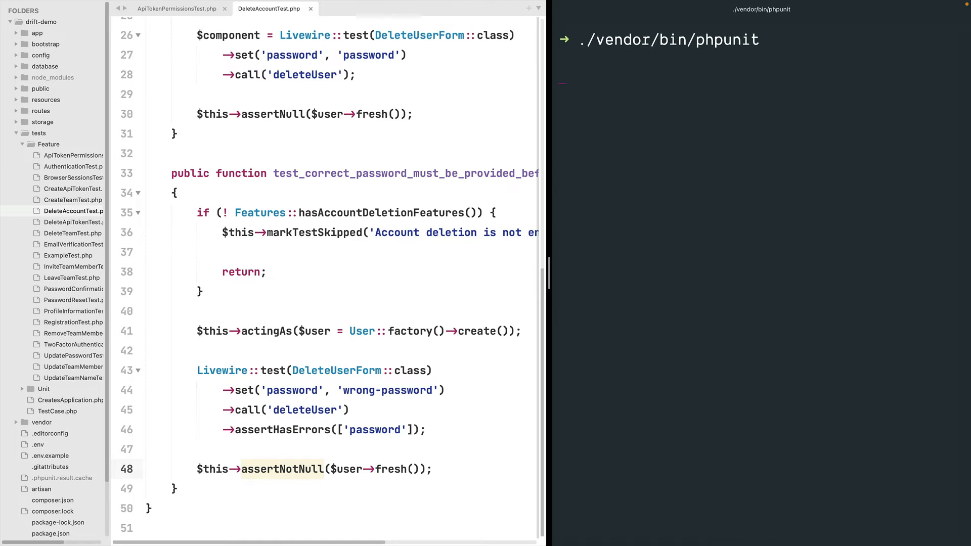
key(Return)
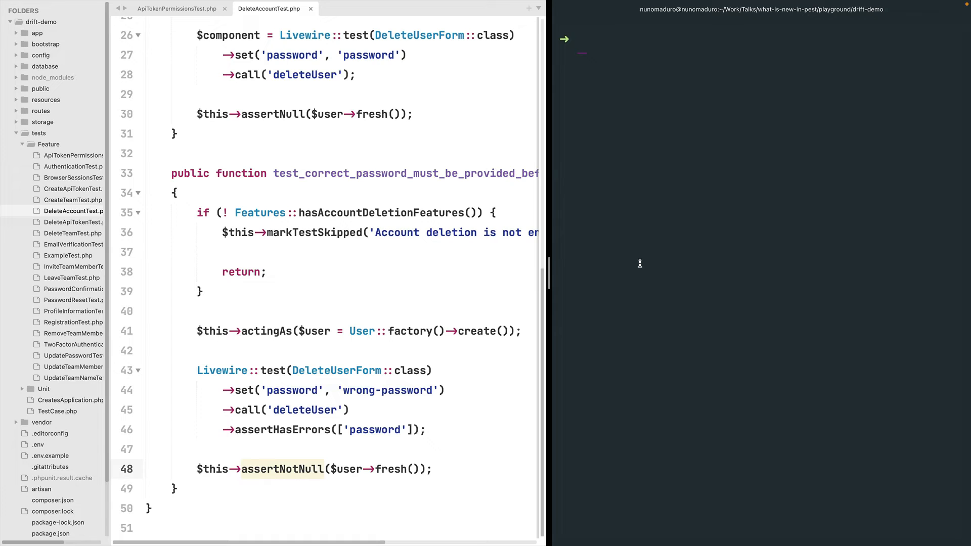
Install the drift plugin with 'composer require pestphp/pest-plugin-drift --dev'.
text(composer require pestphp/pest-plugin-drift --dev)
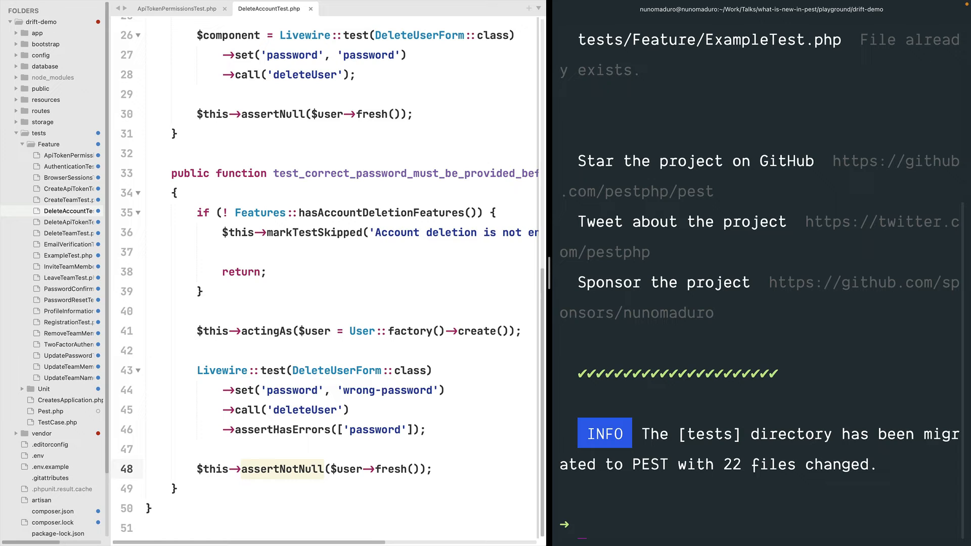
mouse_move(650, 301)
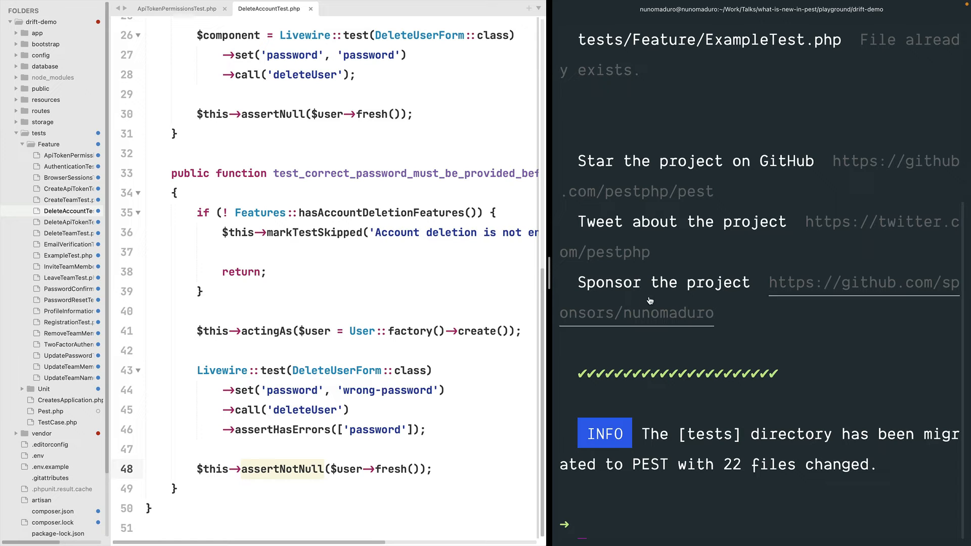
mouse_move(368, 317)
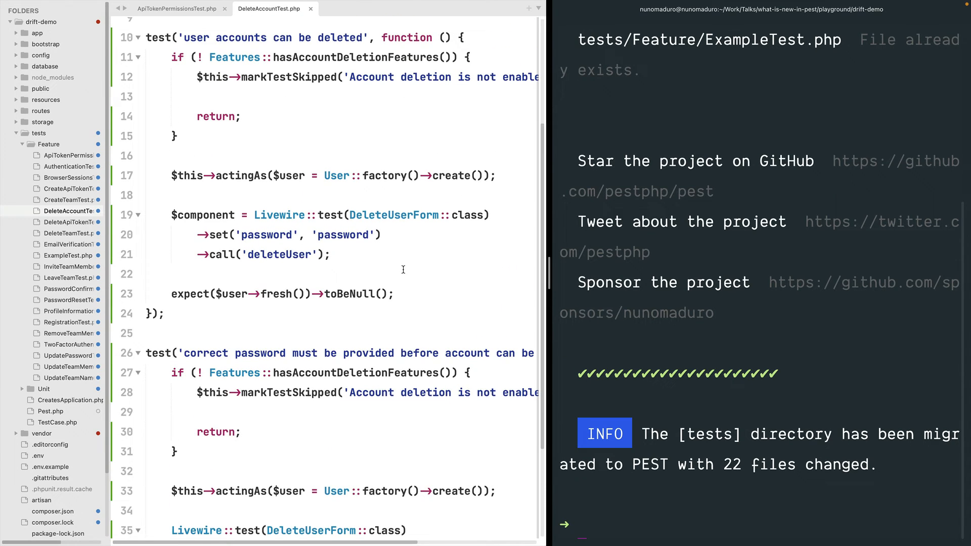
Scroll the converted DeleteAccountTest.php to its expect()->not->toBeNull() assertion.
scroll(down, 3)
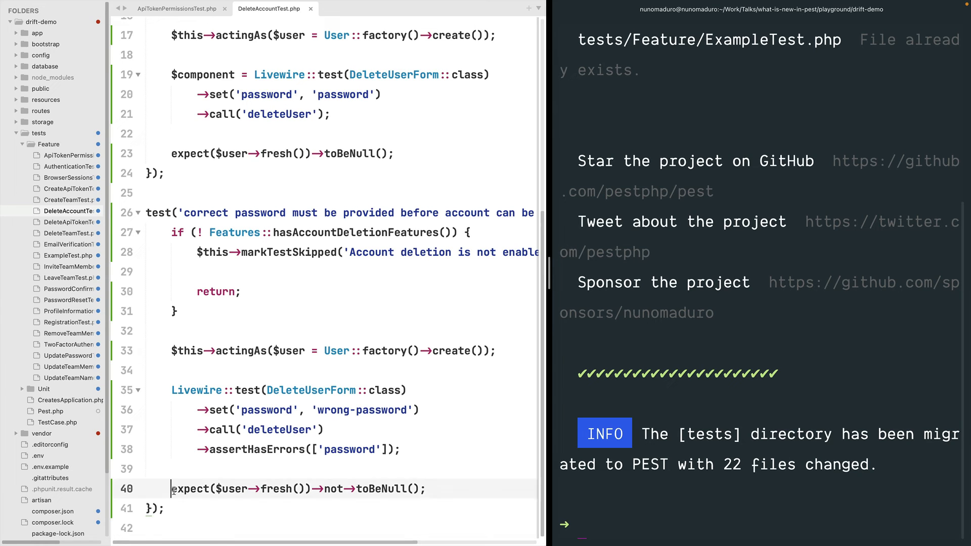
click(386, 488)
text(clear)
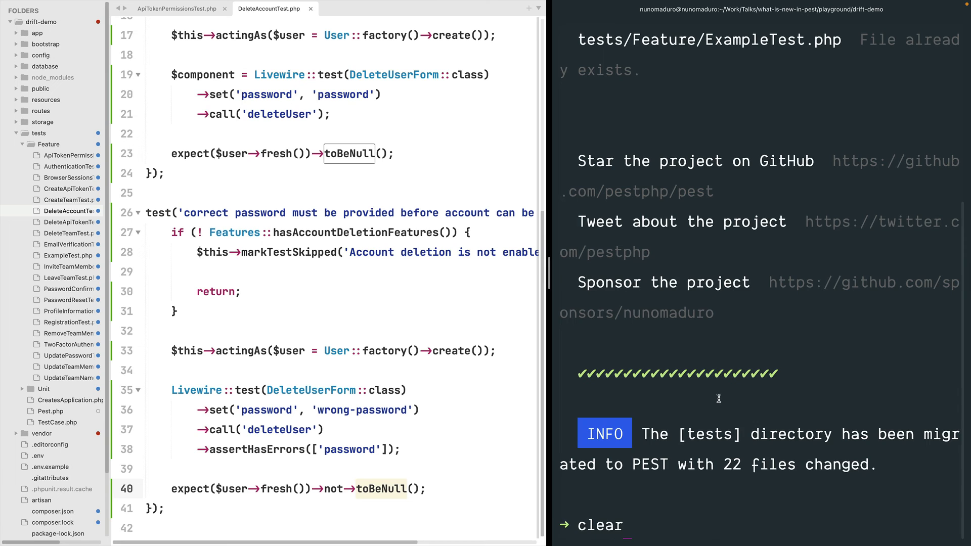
Run ./vendor/bin/pest and scroll through the passing feature test results.
text(./vendor/bin/pest --d)
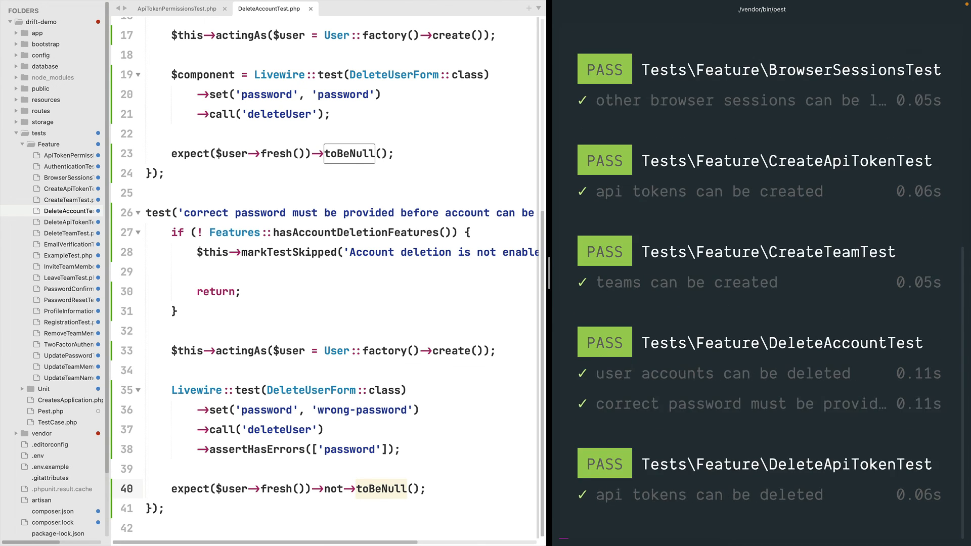
scroll(down, 3)
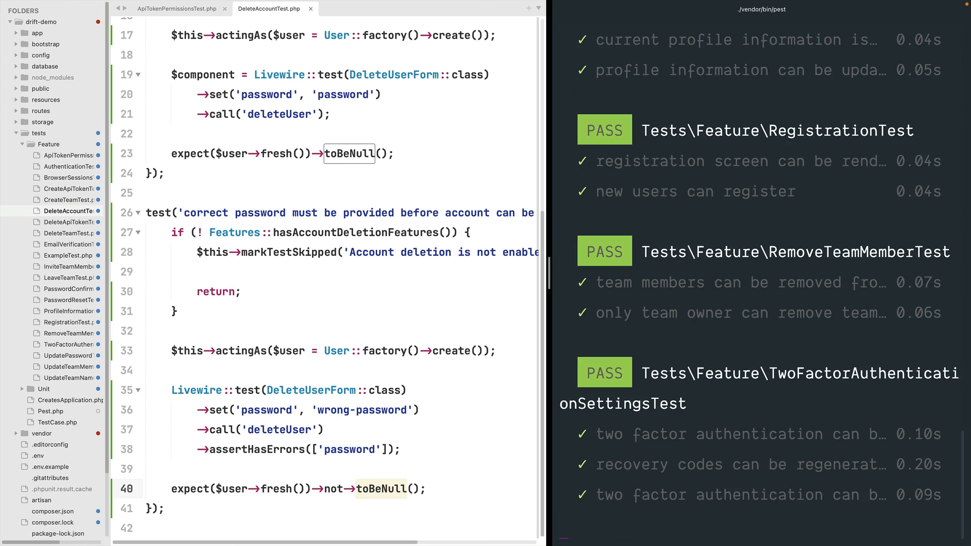